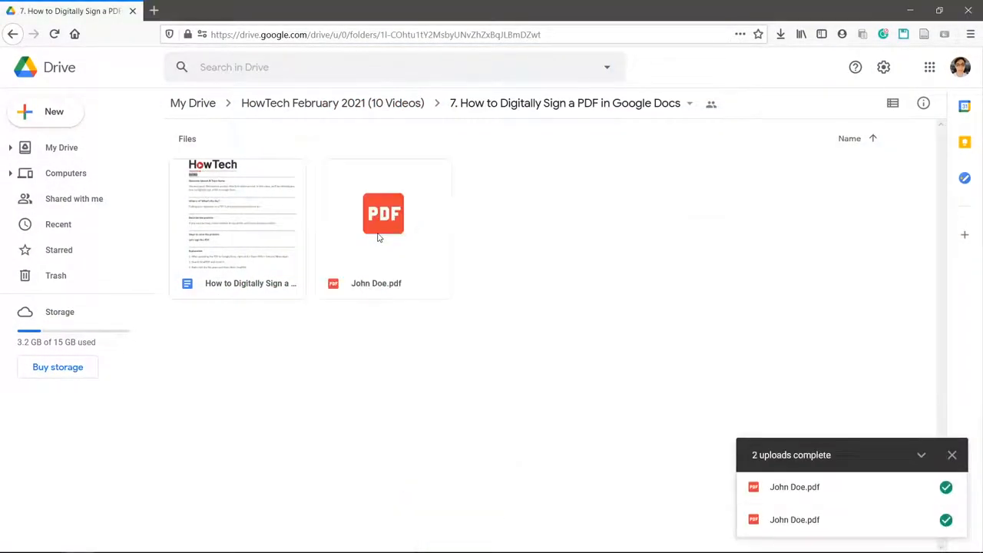
Step: Install the Smallpdf add-on from the Workspace Marketplace via John Doe.pdf's Open with menu
right_click(384, 214)
text(small)
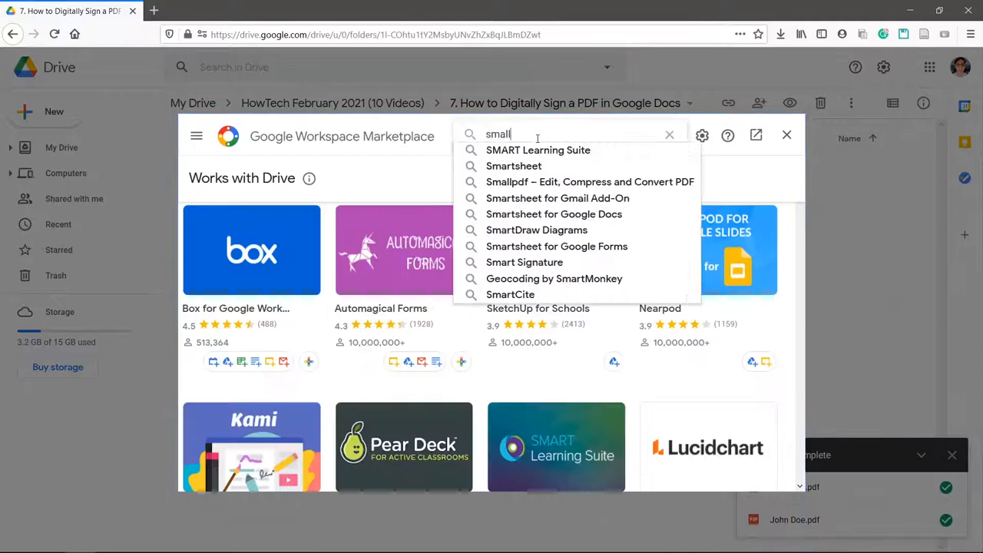
click(590, 182)
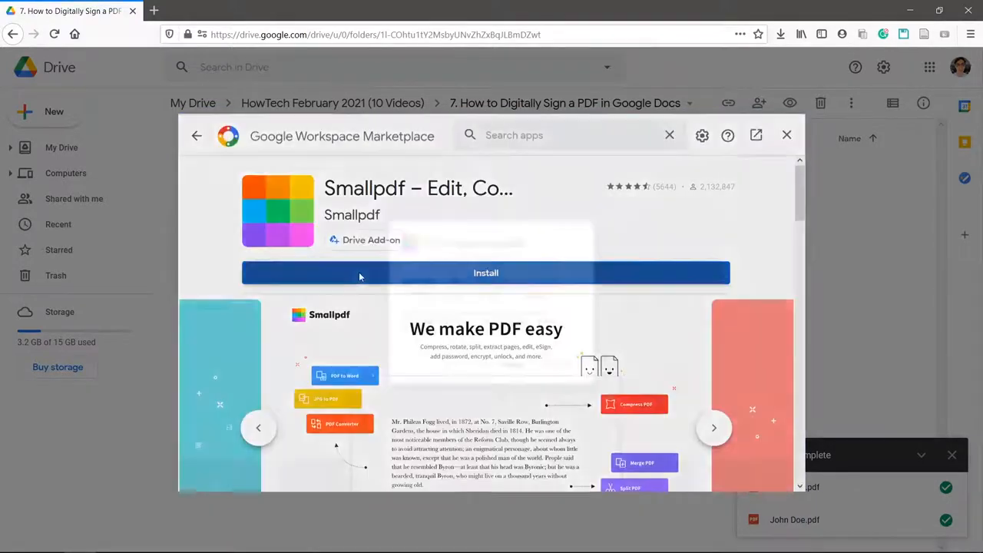
click(486, 274)
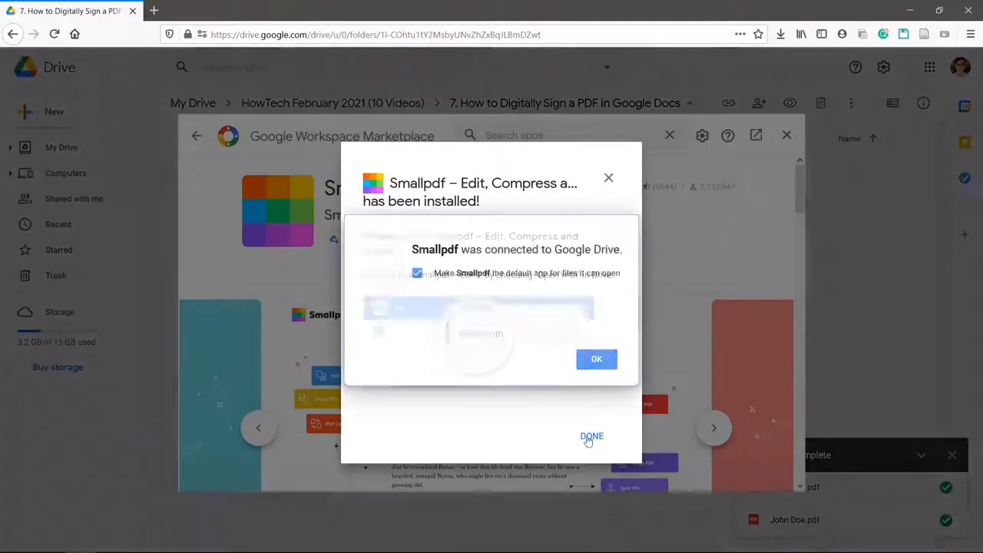
click(591, 436)
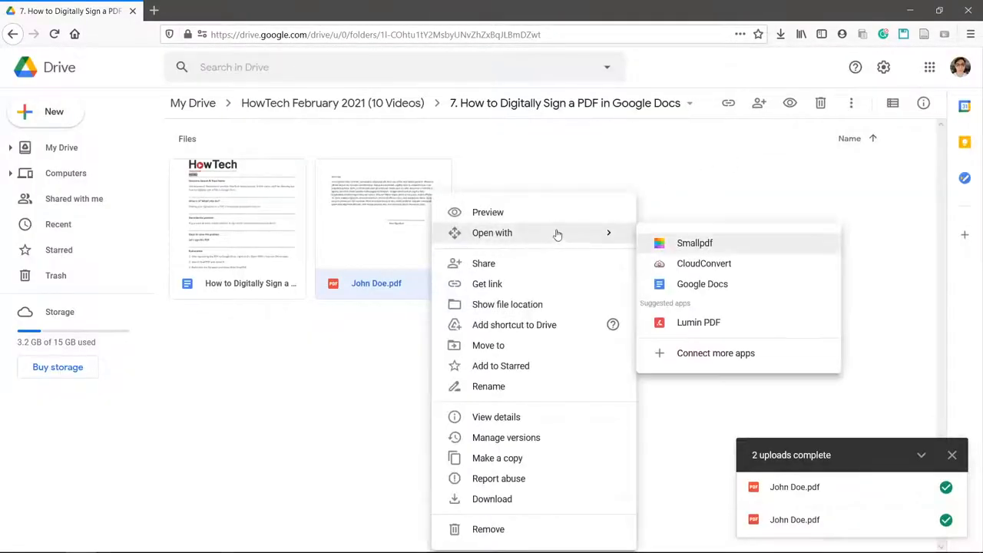
Step: Launch John Doe.pdf in Smallpdf and allow both Google Drive permission prompts
click(695, 243)
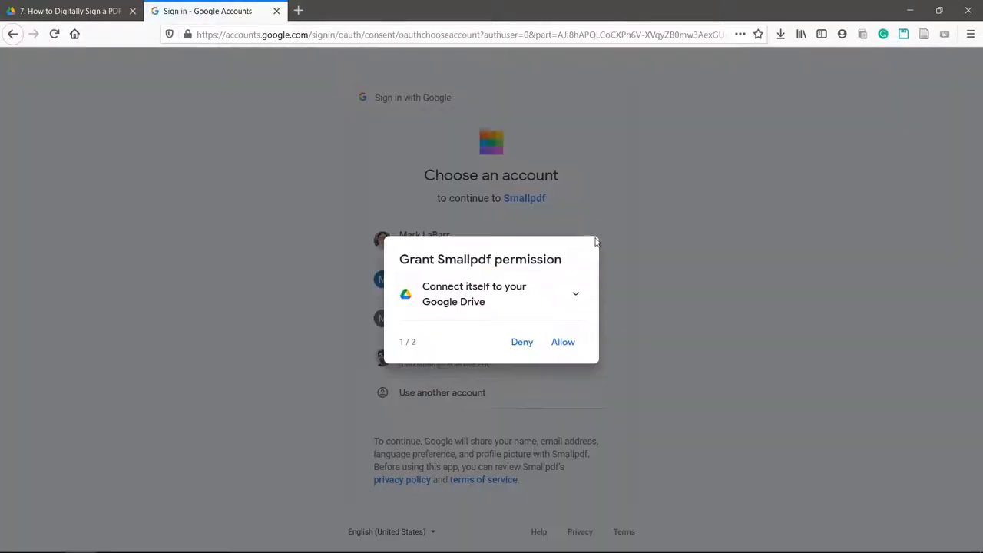
click(563, 341)
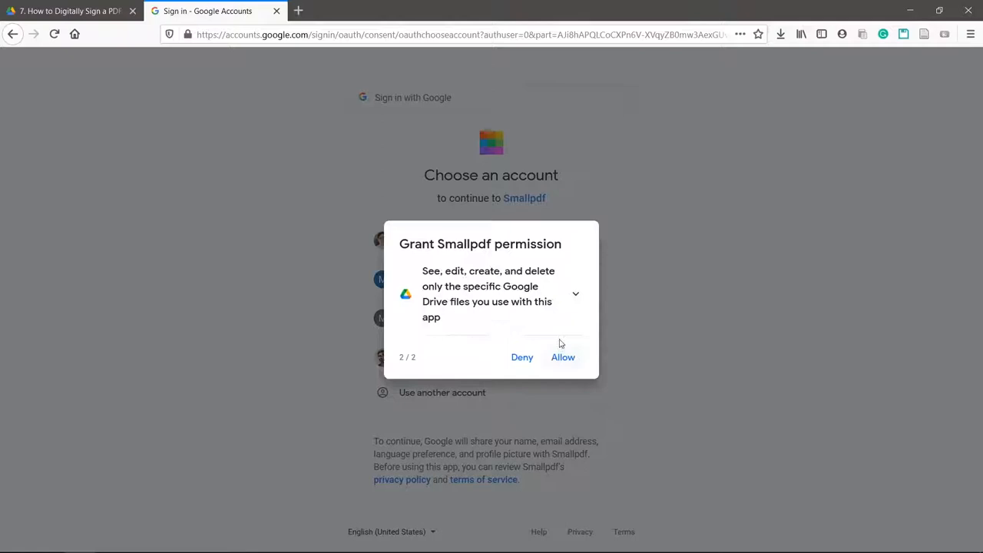
click(562, 356)
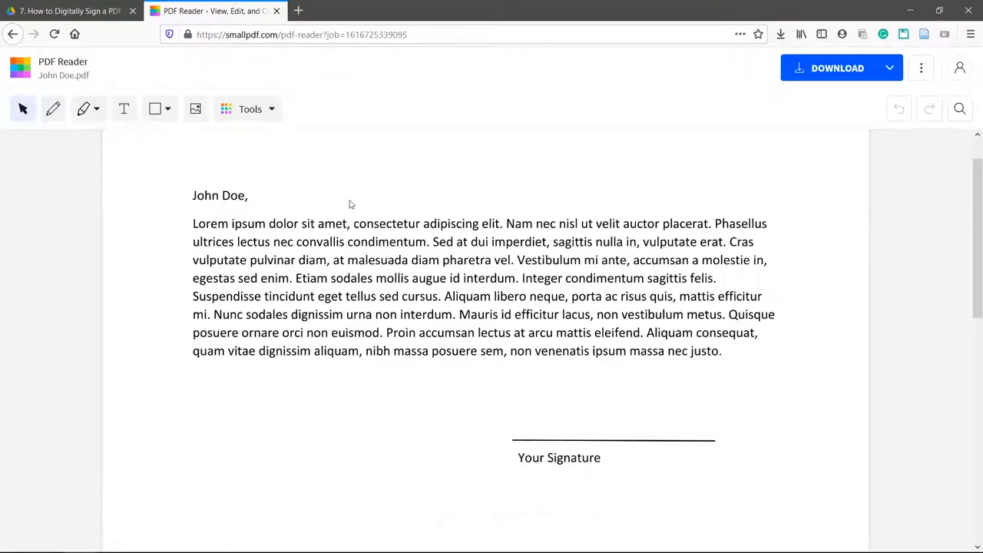
Step: Start eSign PDF and create a typed 'John Doe' signature
click(250, 107)
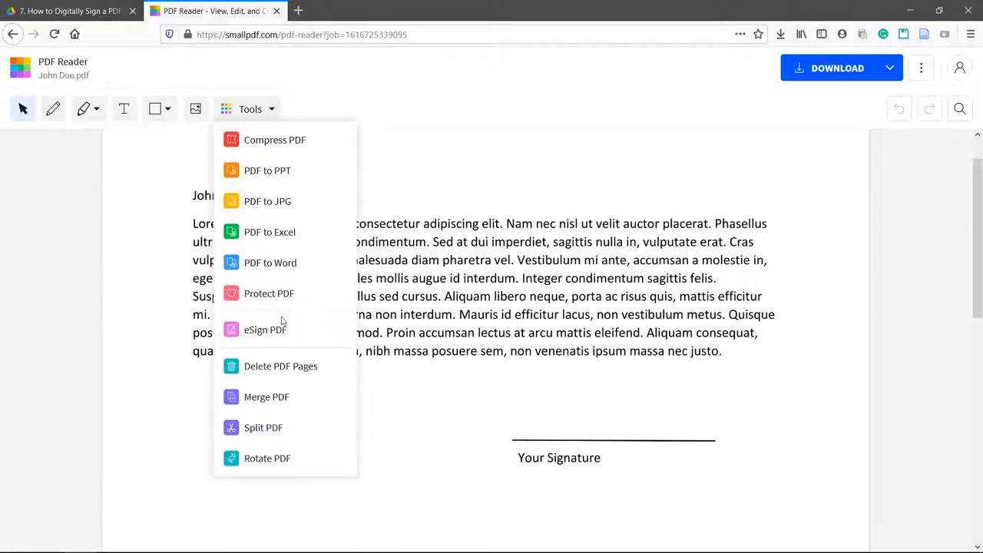
click(264, 329)
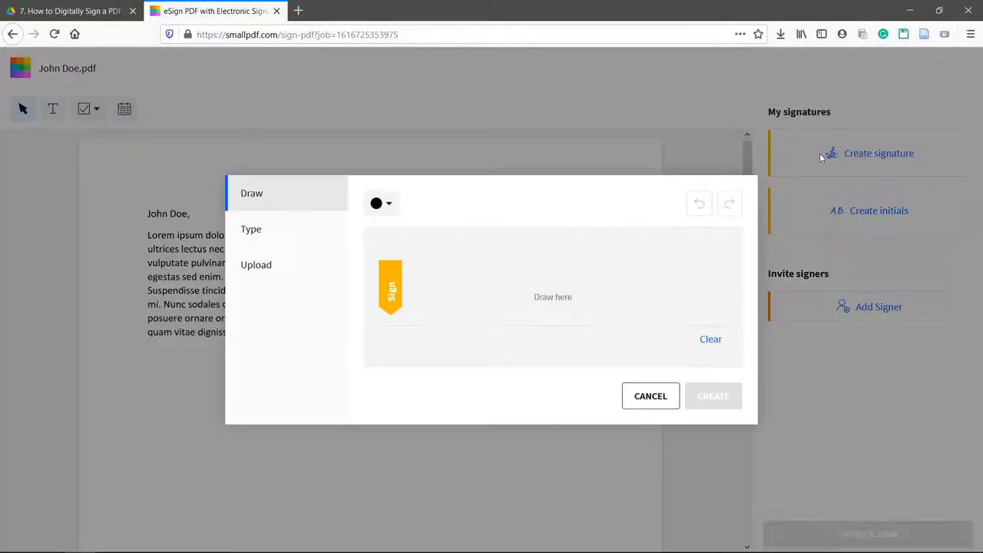
click(252, 228)
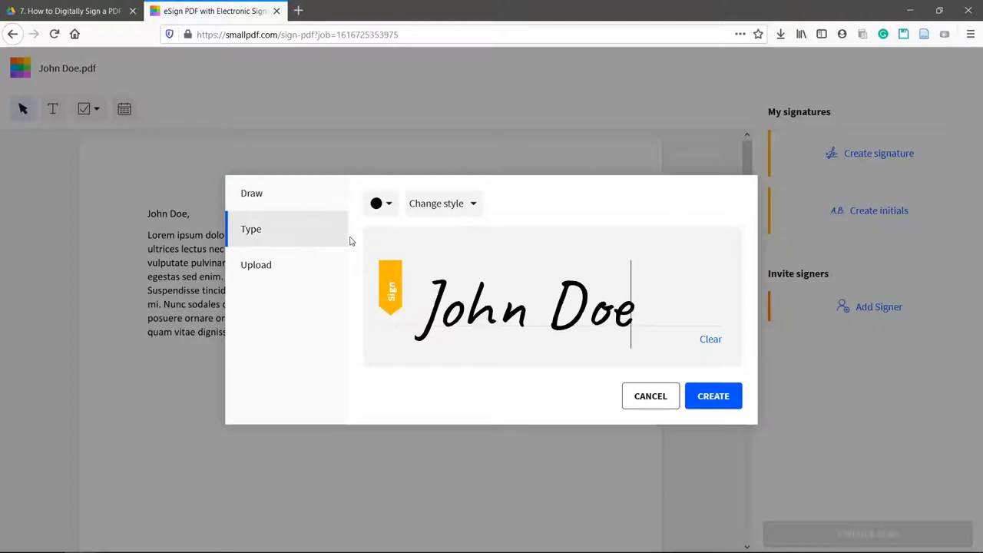
click(713, 396)
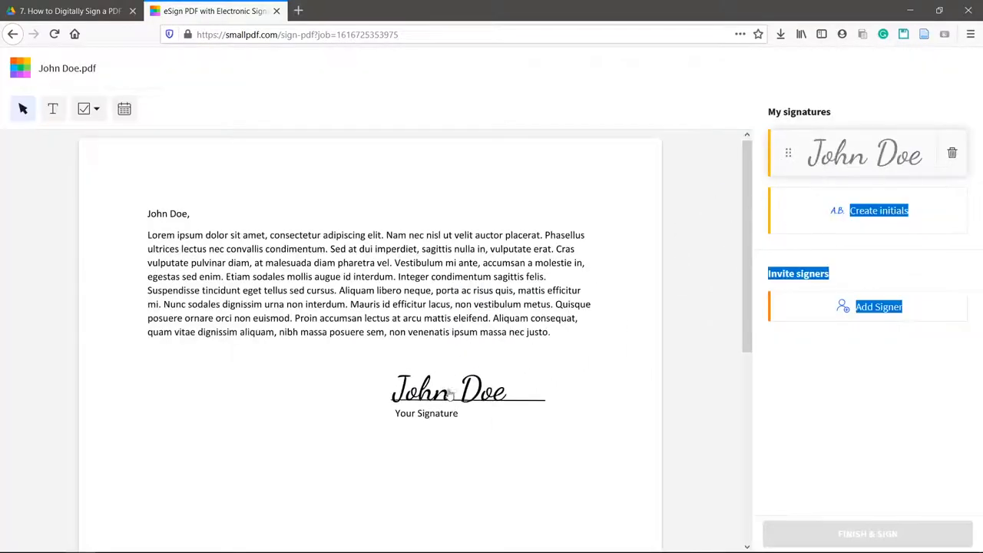
Step: Place the signature on the Your Signature line and finish signing
click(467, 390)
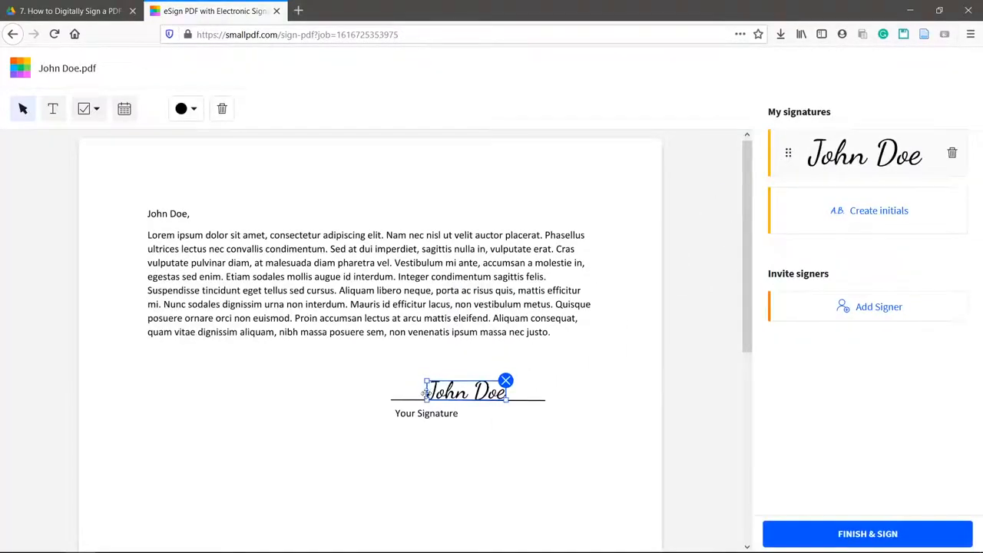
drag(464, 392, 430, 392)
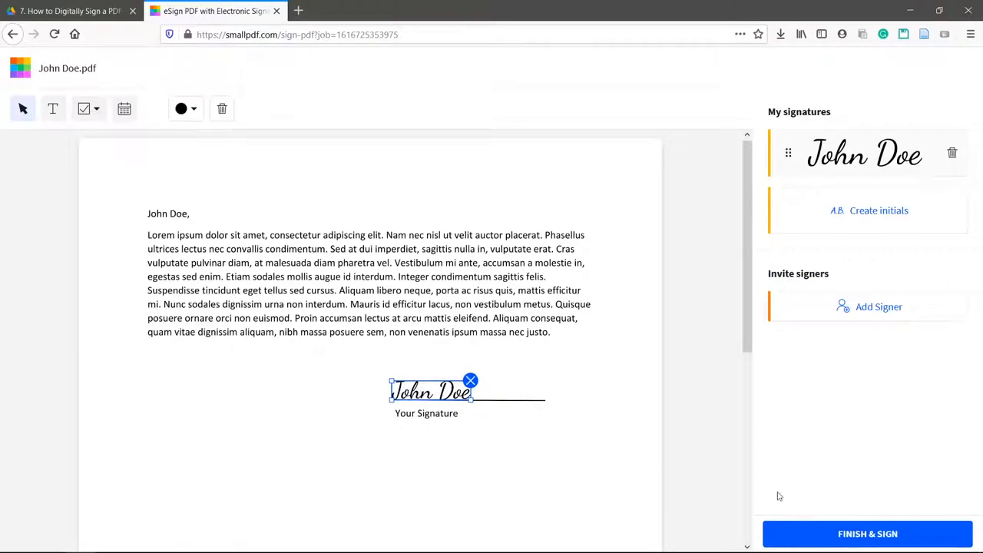
click(867, 535)
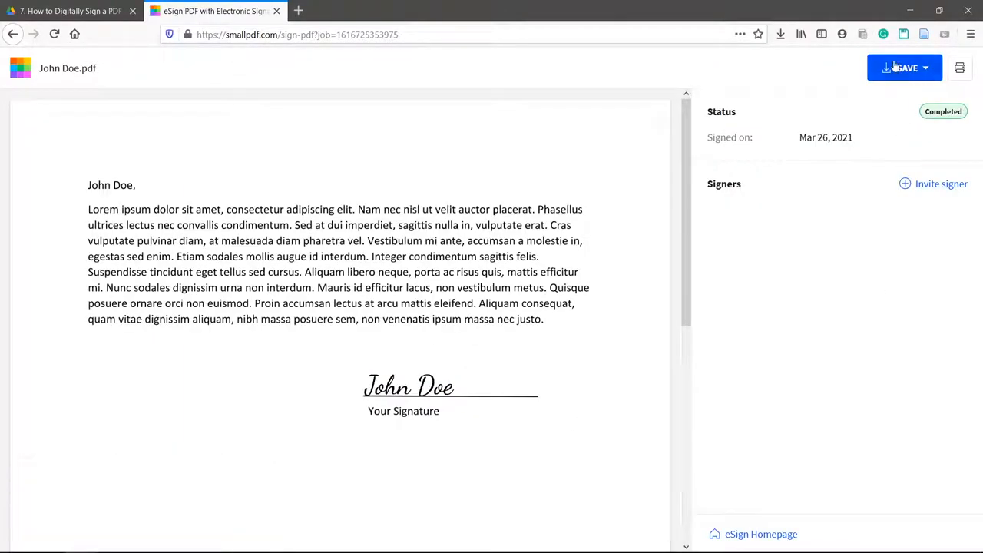
Step: Save John Doe-signed.pdf to the device from the Save dropdown
click(905, 67)
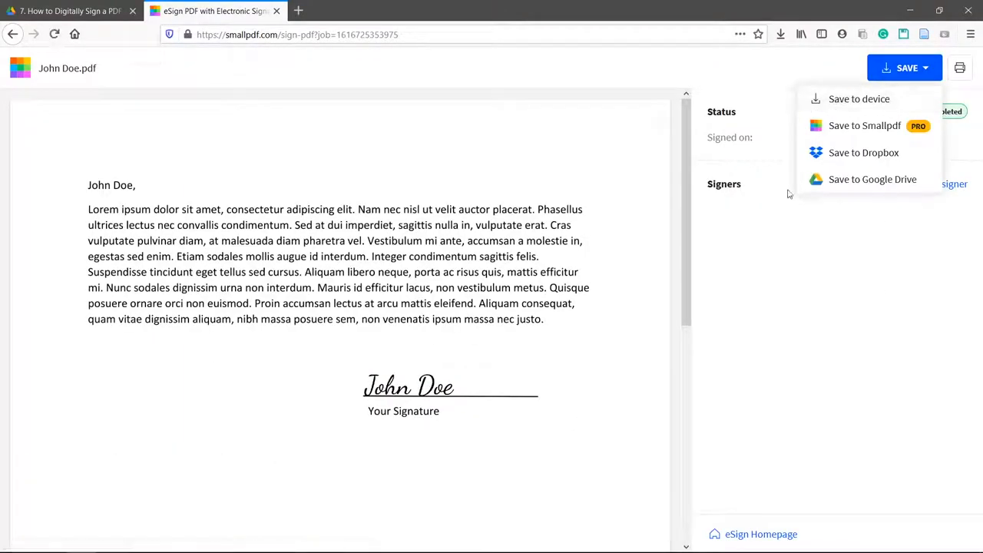
click(859, 98)
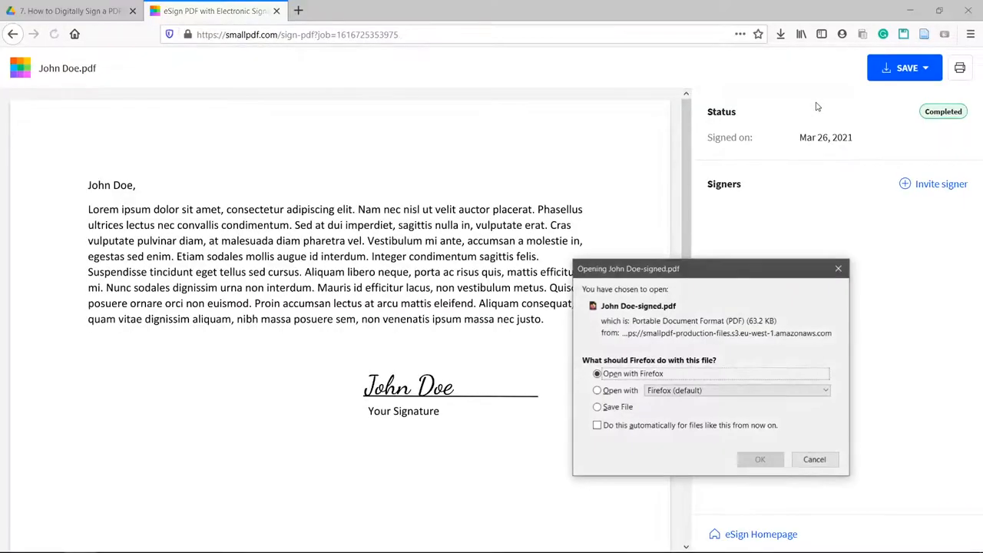